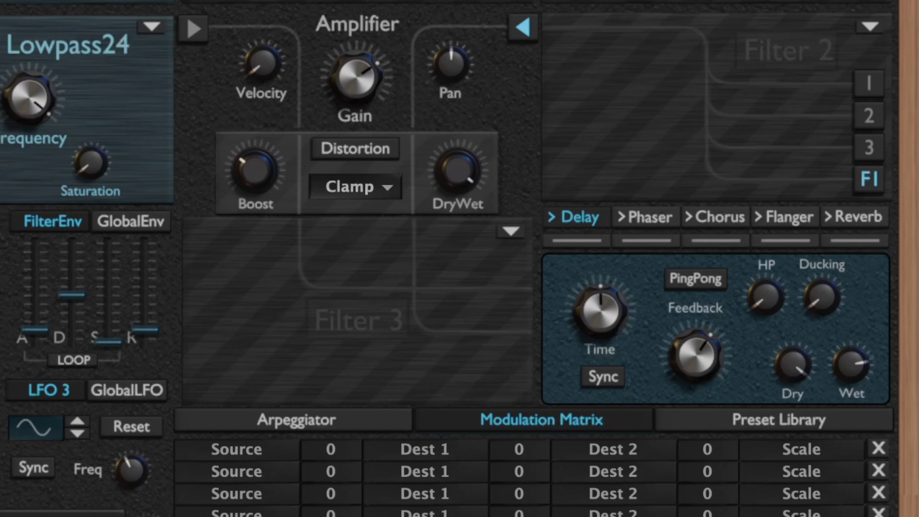
{"action": "mouse_move", "coordinate": [642, 193]}
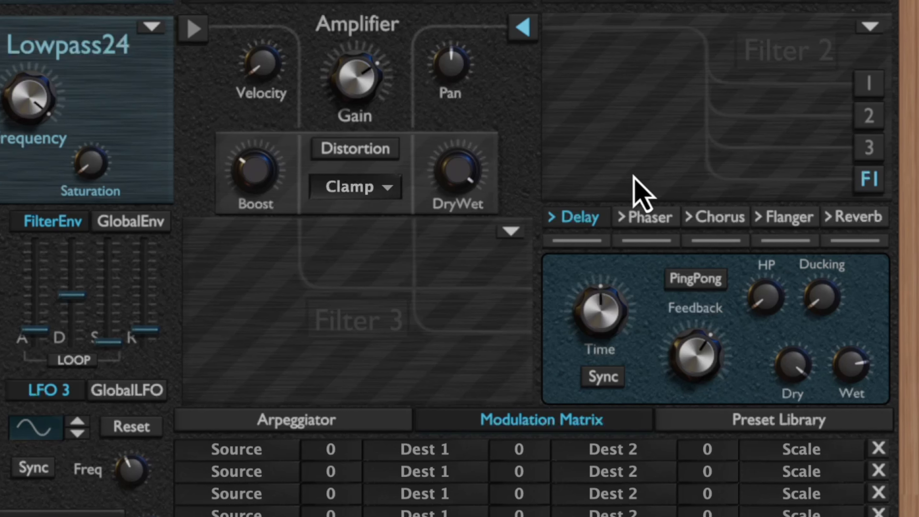
{"action": "mouse_move", "coordinate": [607, 228]}
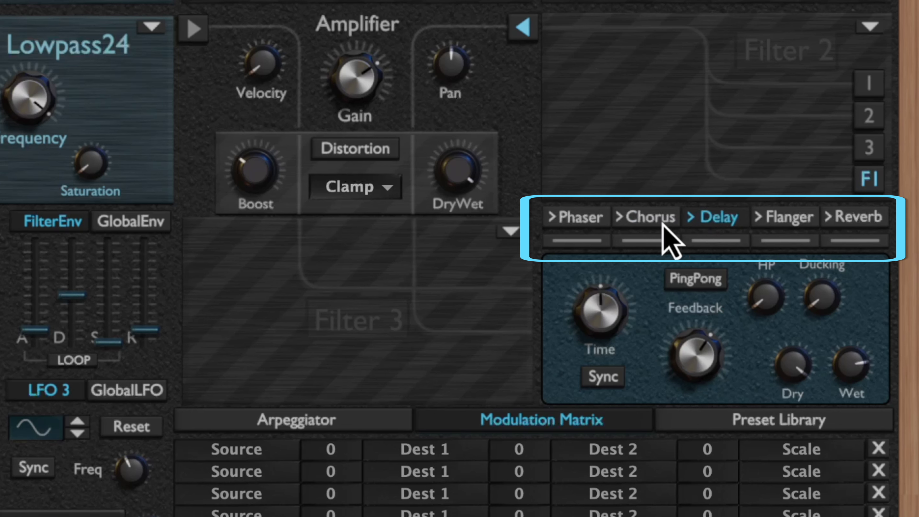
- Tempo-sync the delay and keep its synced time at 3/16 after checking the note list
{"action": "left_click", "coordinate": [645, 217]}
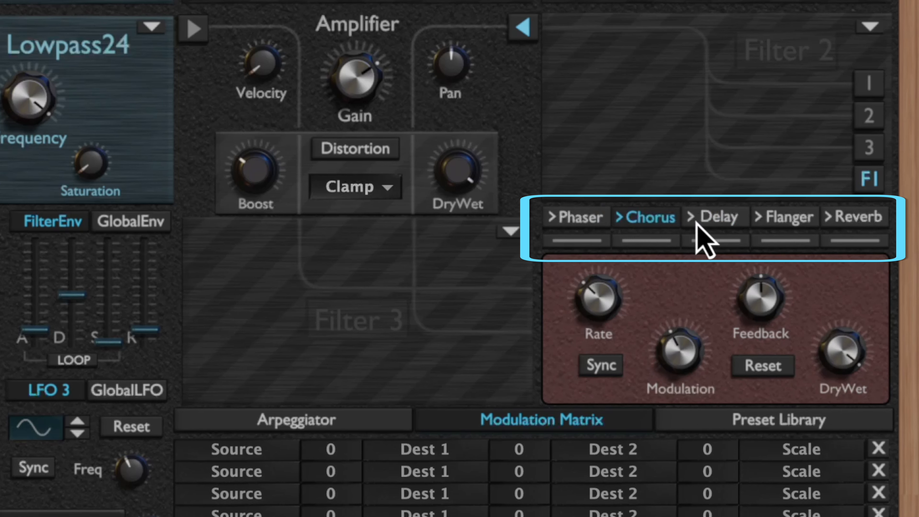
{"action": "left_click", "coordinate": [713, 217]}
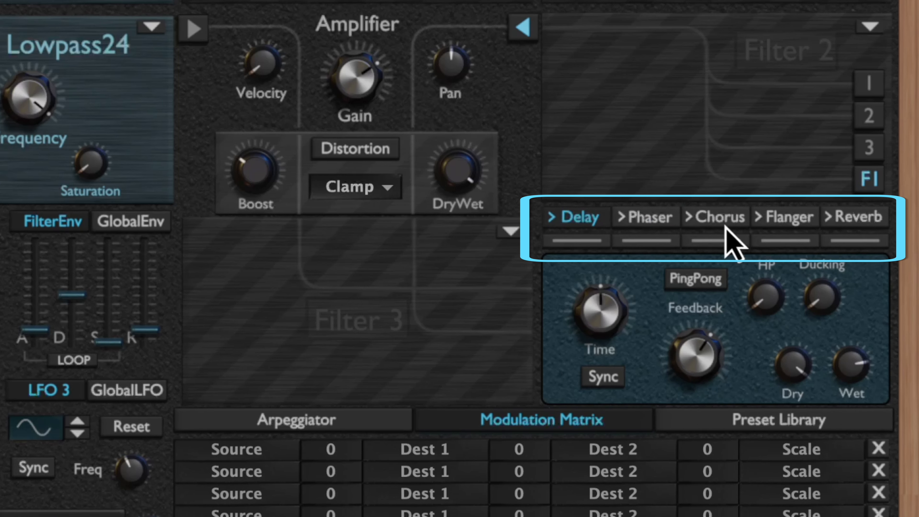
{"action": "mouse_move", "coordinate": [580, 261]}
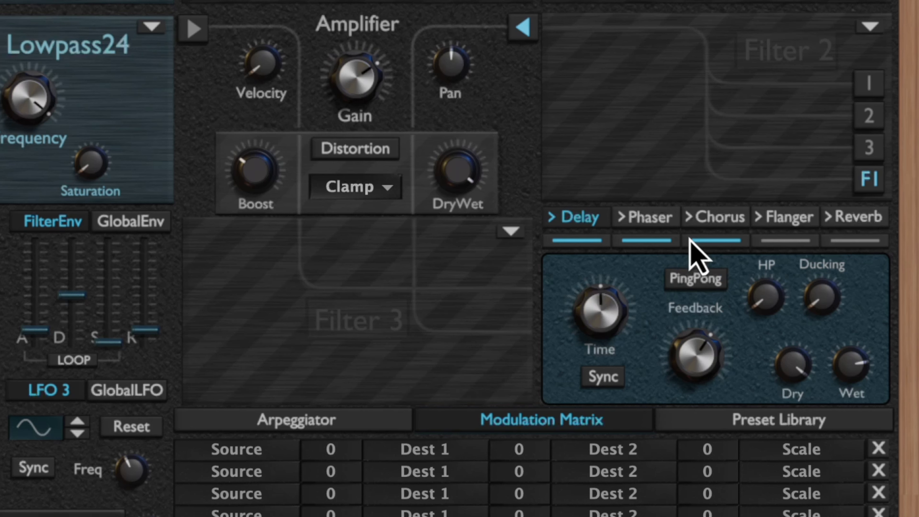
{"action": "mouse_move", "coordinate": [674, 53]}
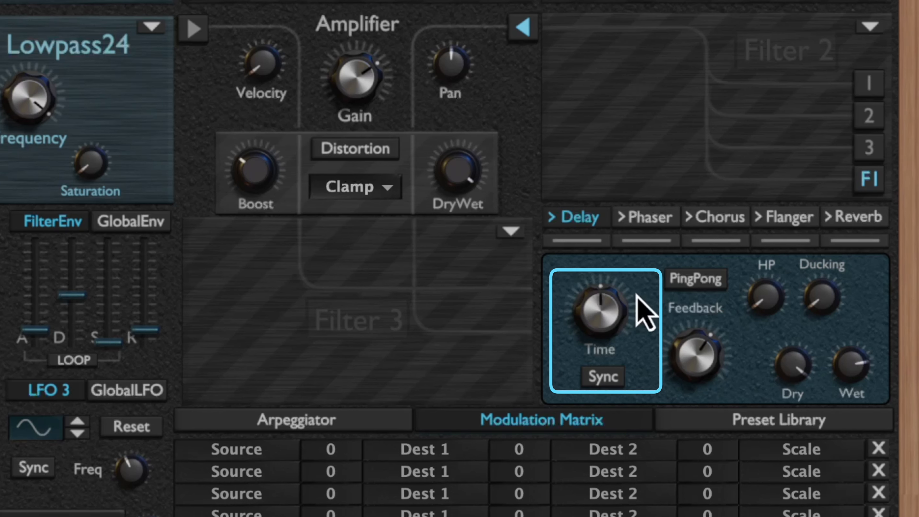
{"action": "mouse_move", "coordinate": [650, 352]}
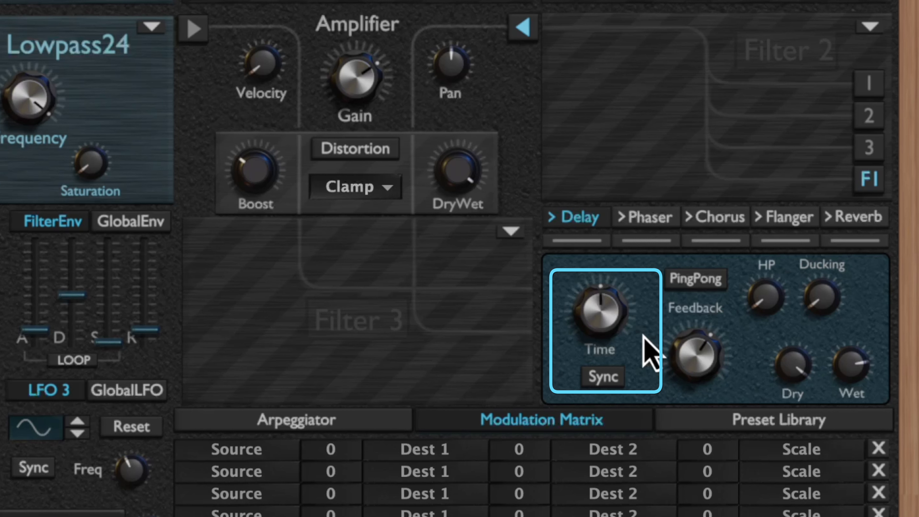
{"action": "mouse_move", "coordinate": [639, 358]}
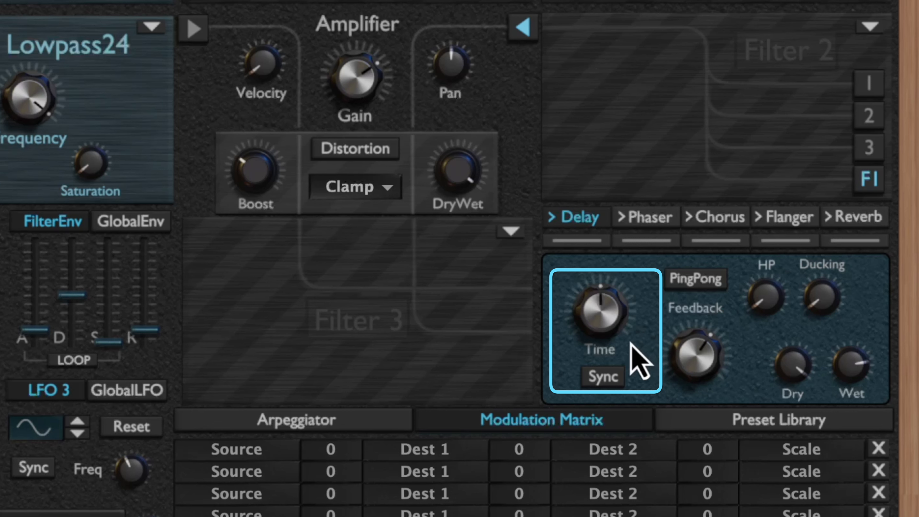
{"action": "left_click", "coordinate": [602, 376]}
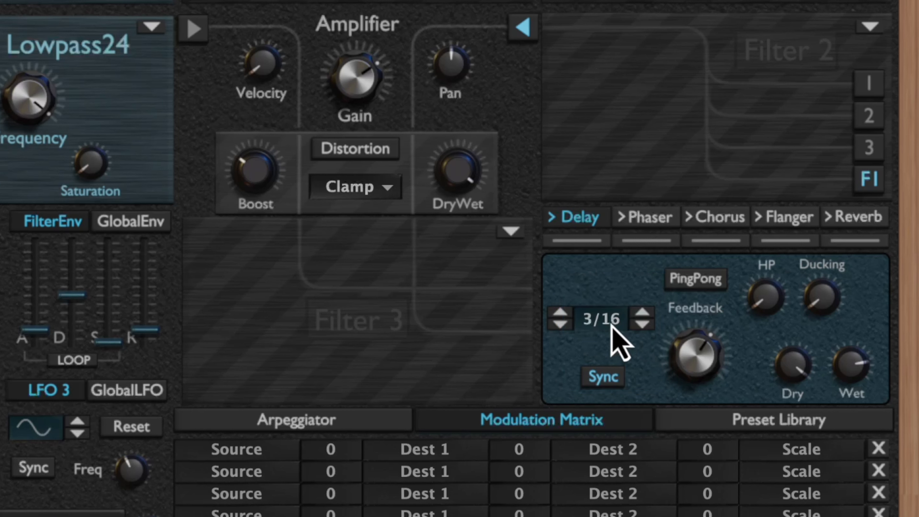
{"action": "left_click", "coordinate": [598, 319]}
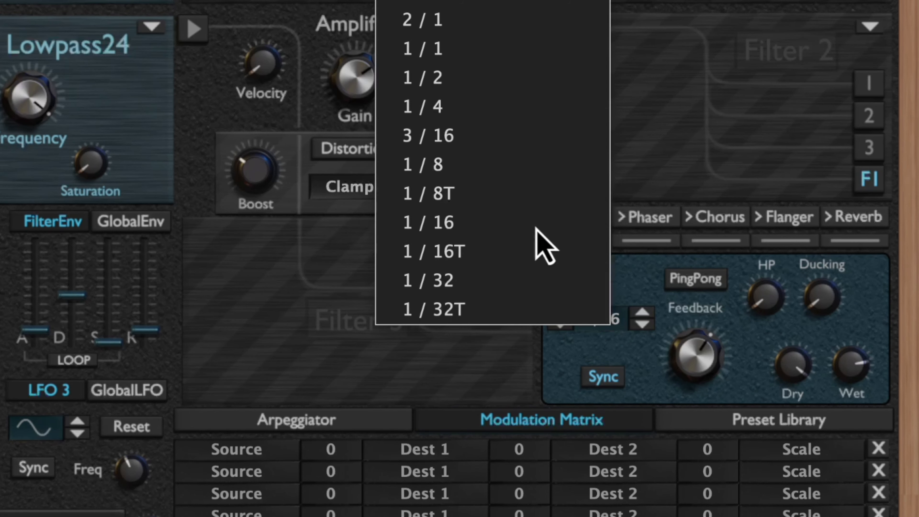
{"action": "mouse_move", "coordinate": [522, 223]}
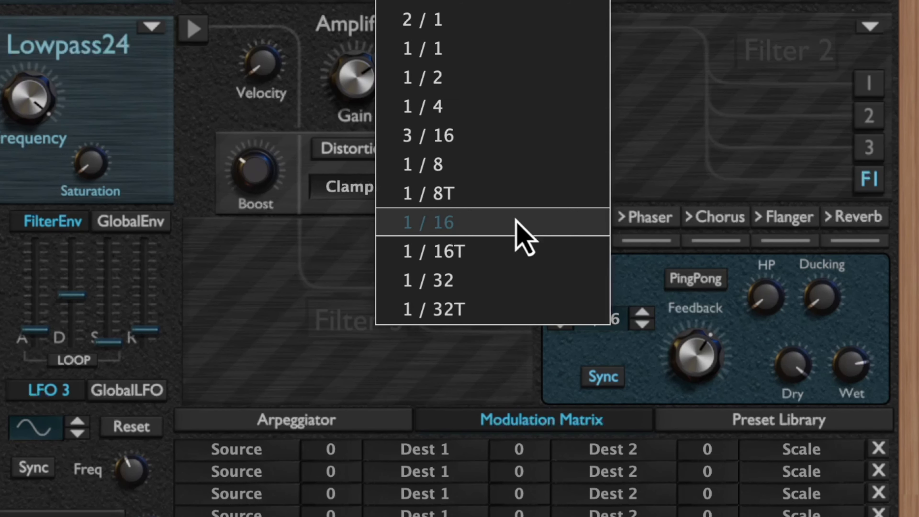
{"action": "left_click", "coordinate": [428, 135]}
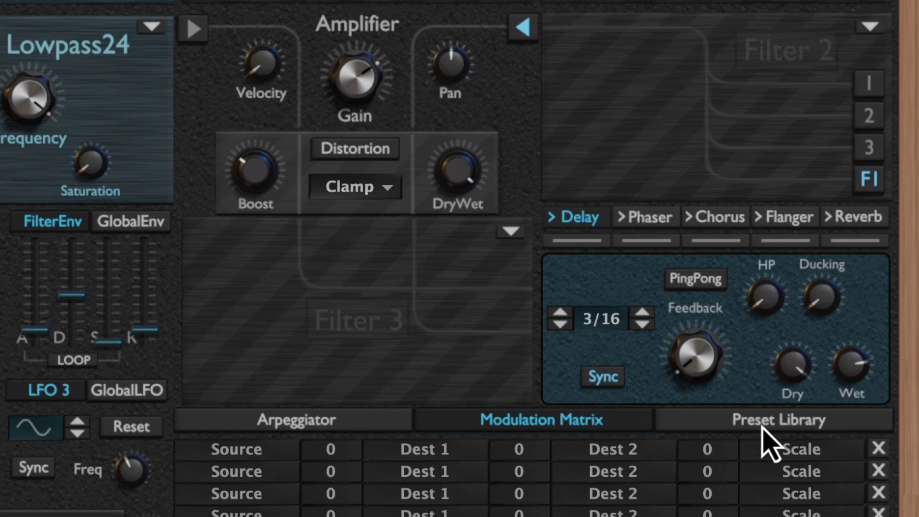
{"action": "mouse_move", "coordinate": [759, 383]}
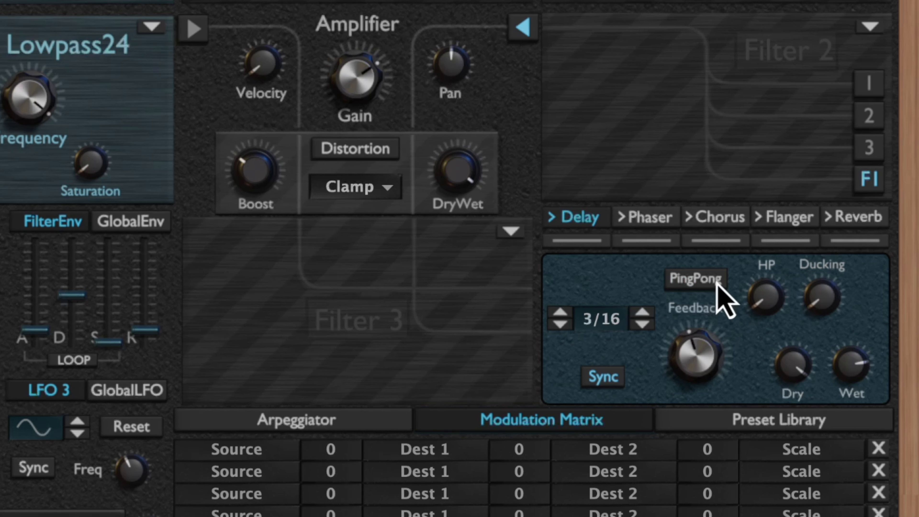
- Switch the delay to PingPong so it bounces between left and right
{"action": "left_click", "coordinate": [695, 279]}
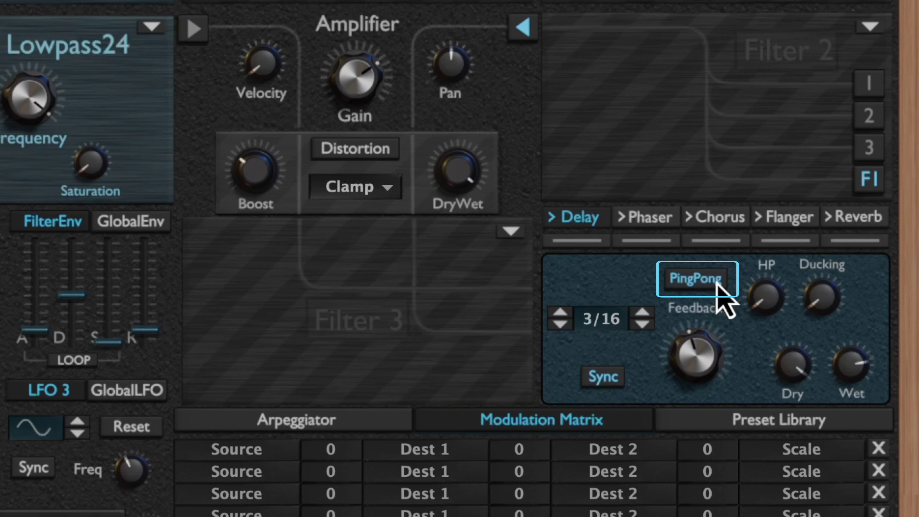
{"action": "mouse_move", "coordinate": [769, 298]}
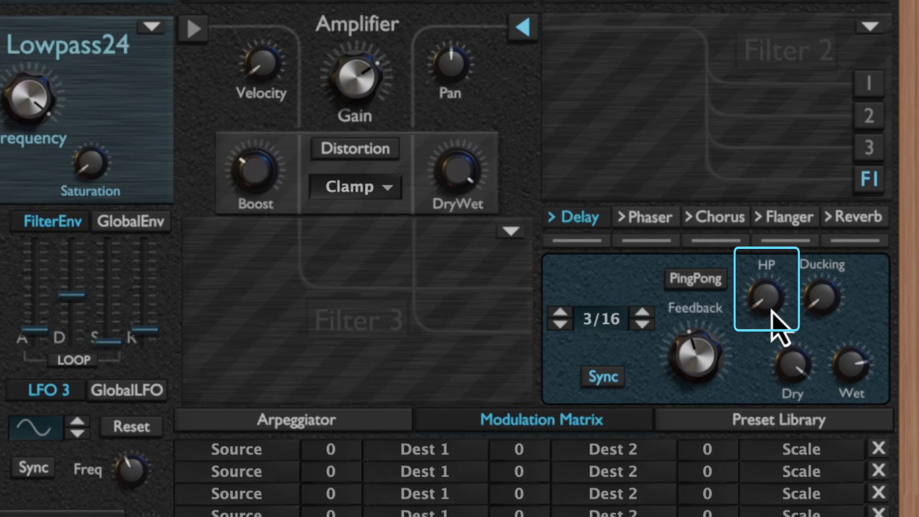
{"action": "mouse_move", "coordinate": [783, 235]}
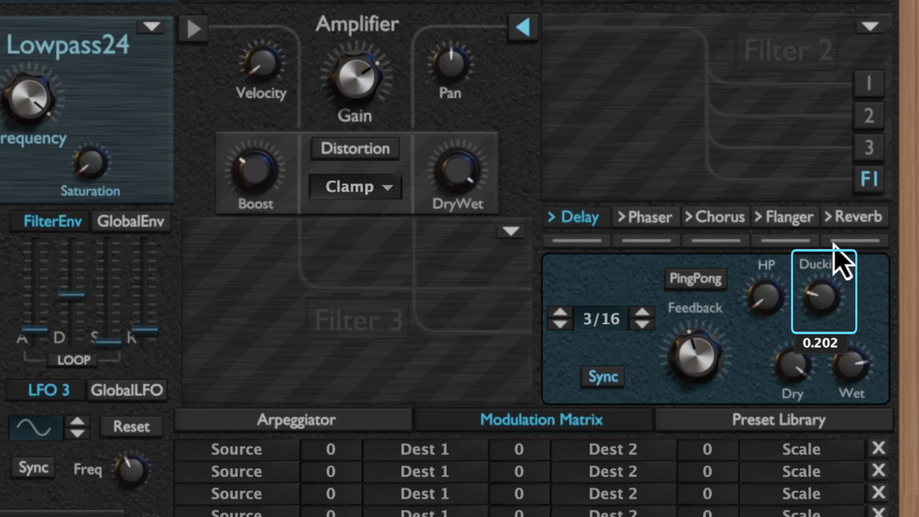
{"action": "mouse_move", "coordinate": [864, 316]}
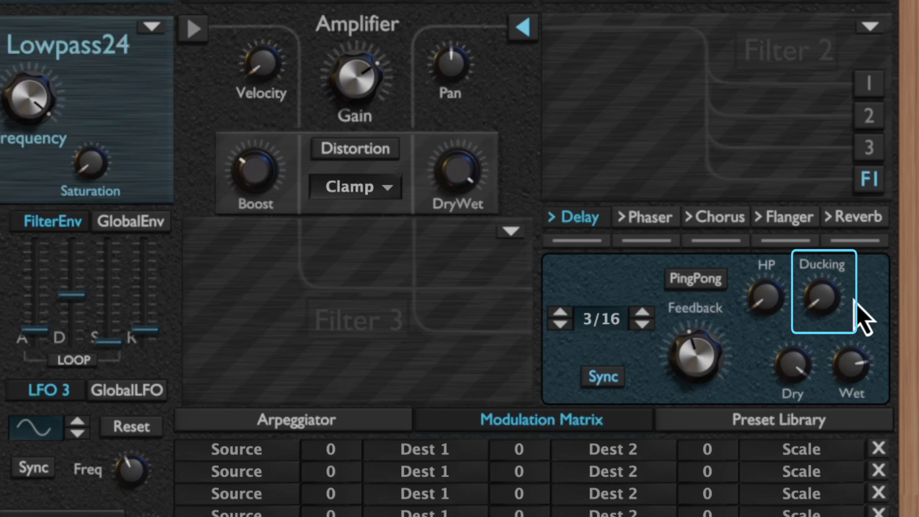
{"action": "mouse_move", "coordinate": [870, 317]}
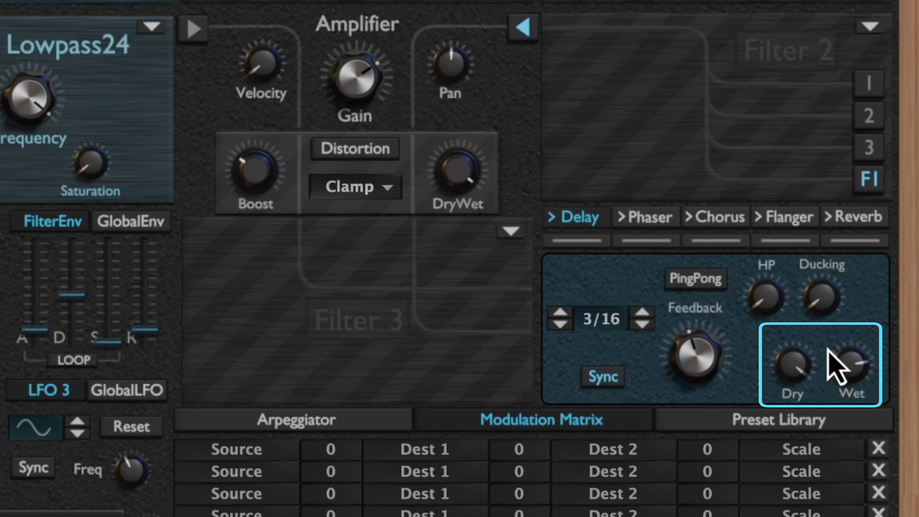
{"action": "mouse_move", "coordinate": [835, 349]}
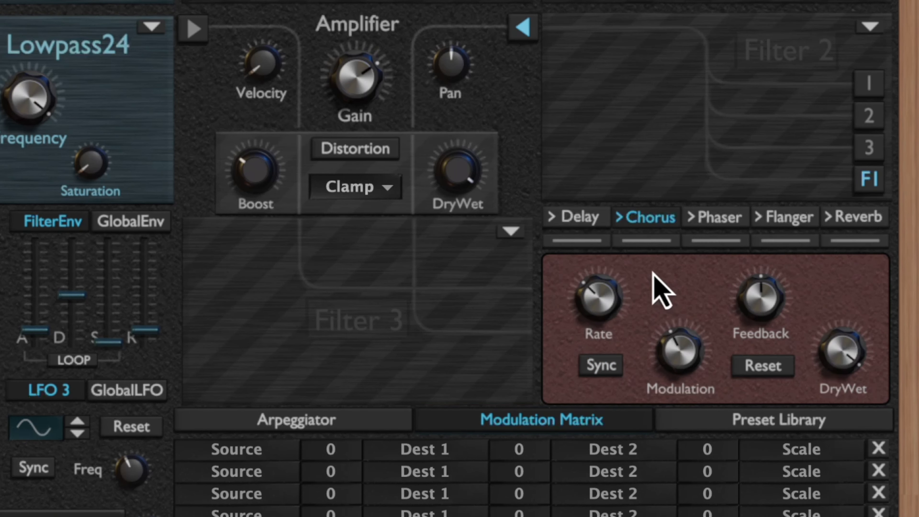
{"action": "left_click", "coordinate": [598, 304]}
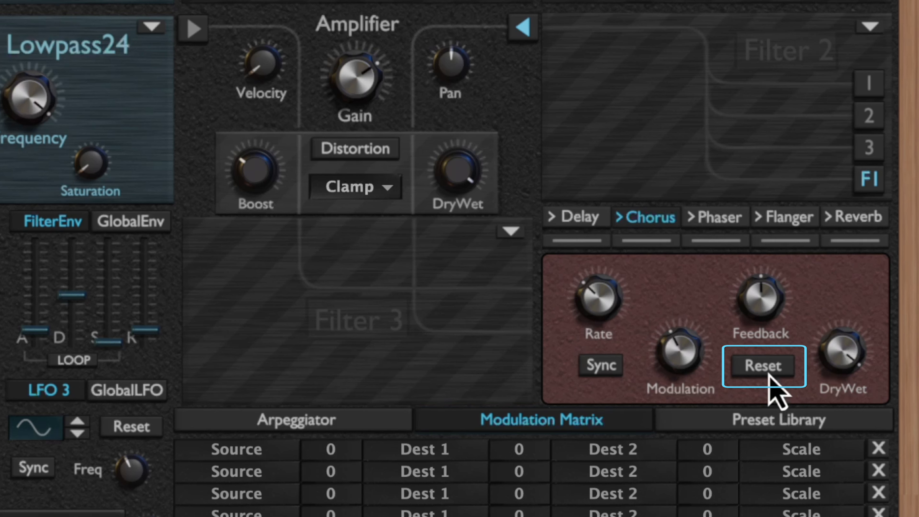
{"action": "mouse_move", "coordinate": [867, 329]}
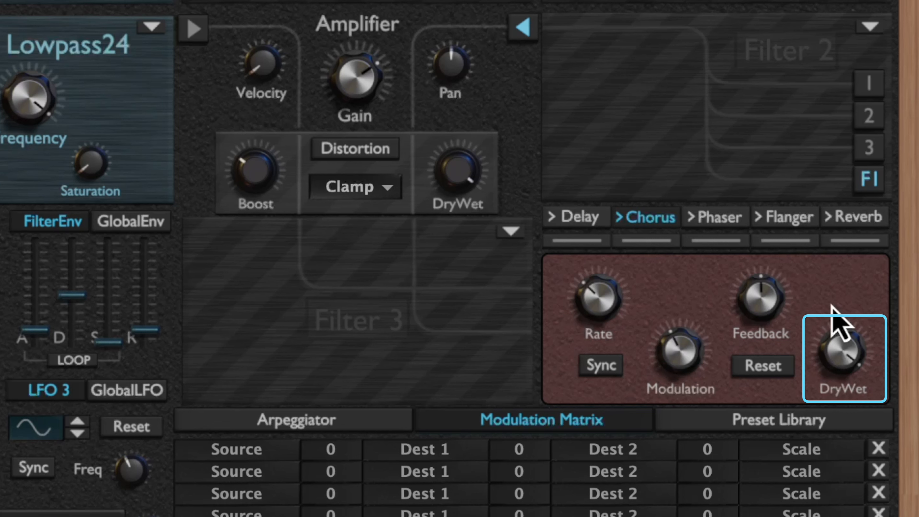
{"action": "left_click", "coordinate": [713, 217]}
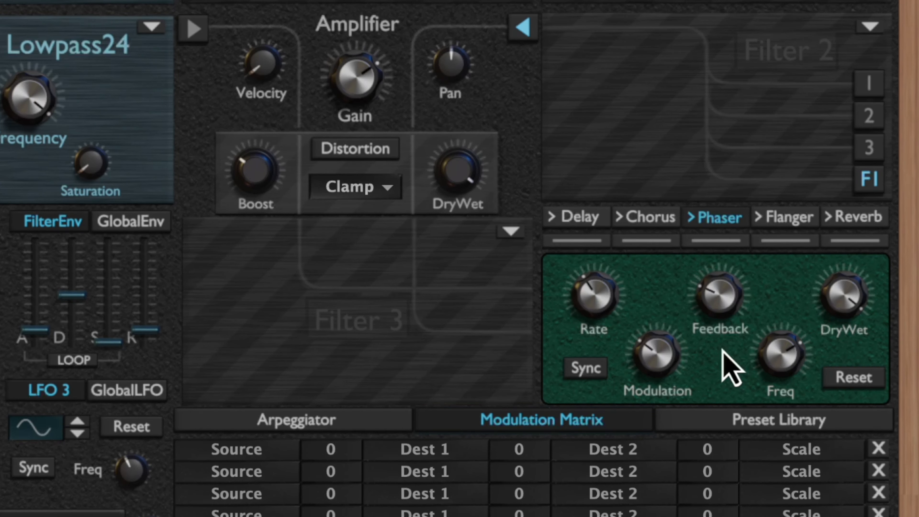
{"action": "mouse_move", "coordinate": [648, 358]}
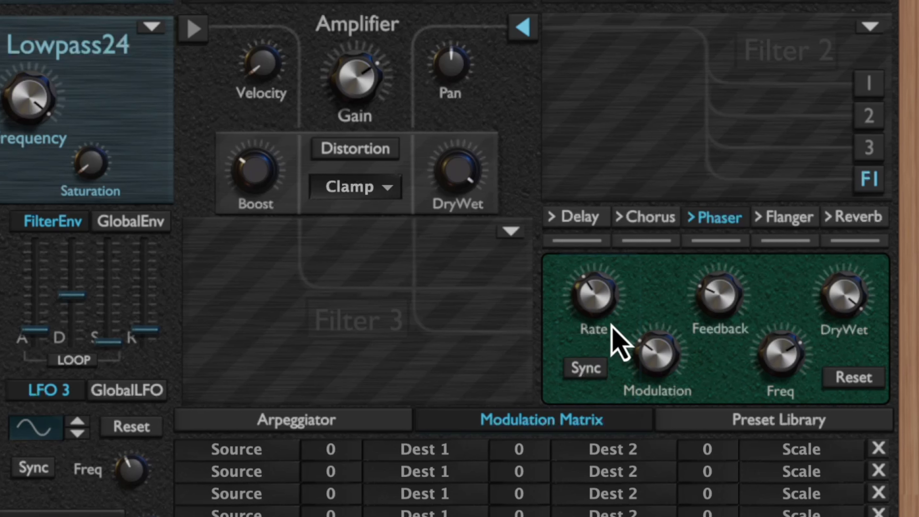
{"action": "mouse_move", "coordinate": [727, 314]}
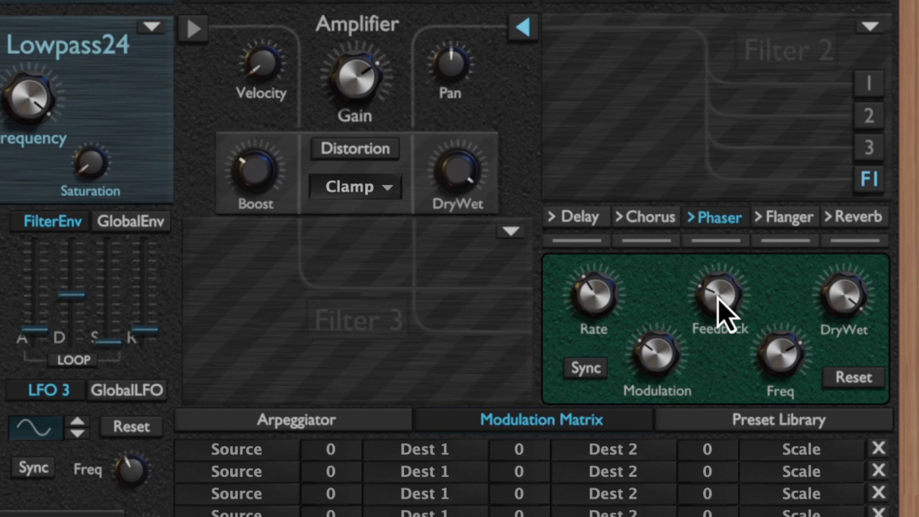
- Review the phaser knobs, then show the flanger panel in the FX section
{"action": "left_click", "coordinate": [656, 360]}
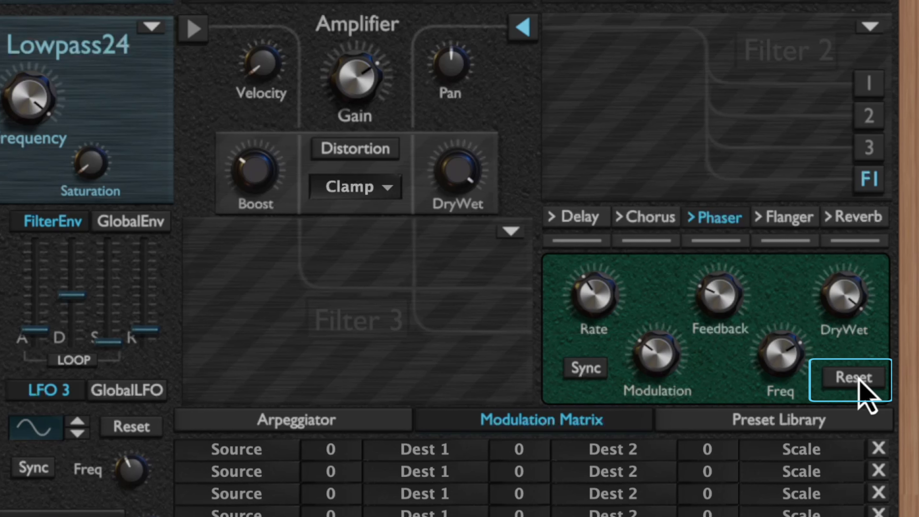
{"action": "mouse_move", "coordinate": [862, 319]}
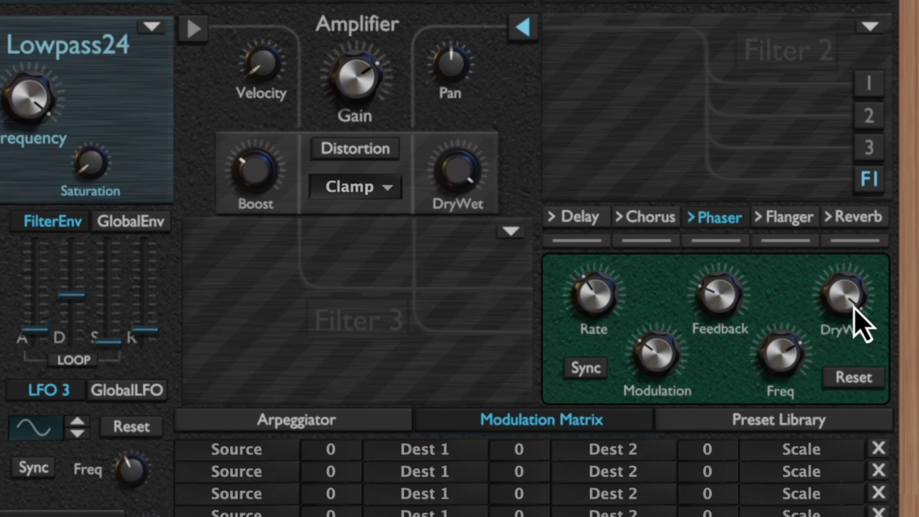
{"action": "mouse_move", "coordinate": [859, 317]}
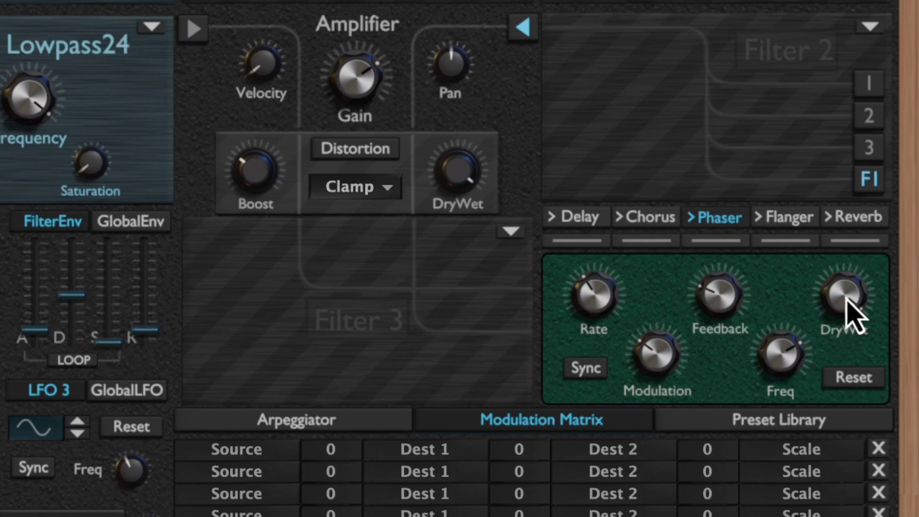
{"action": "mouse_move", "coordinate": [794, 298]}
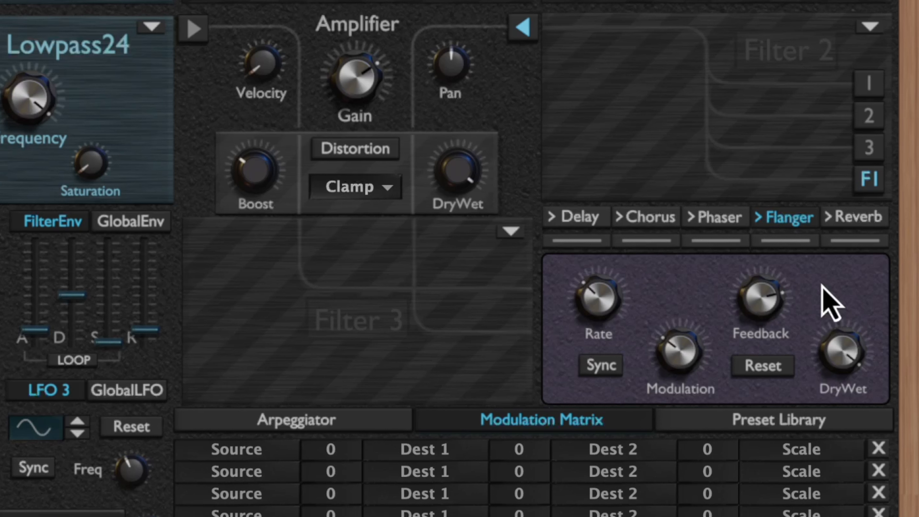
{"action": "left_click", "coordinate": [598, 365]}
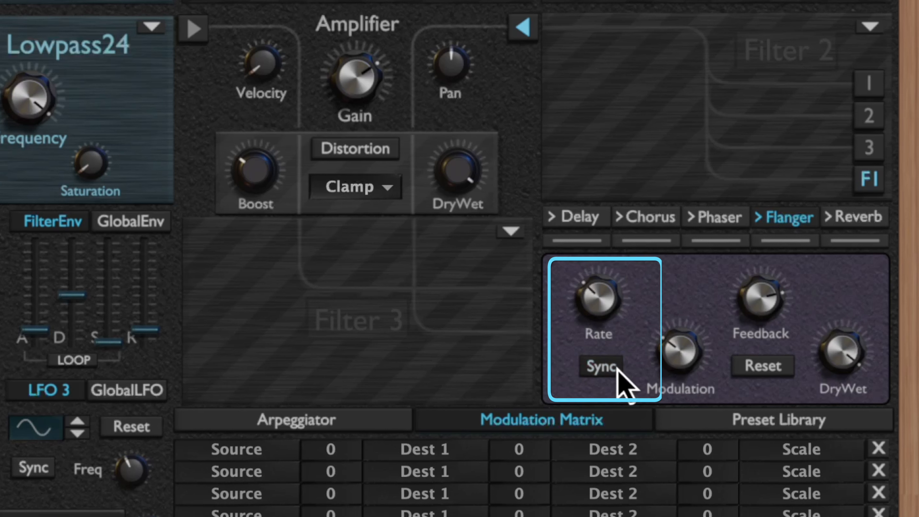
{"action": "mouse_move", "coordinate": [682, 351]}
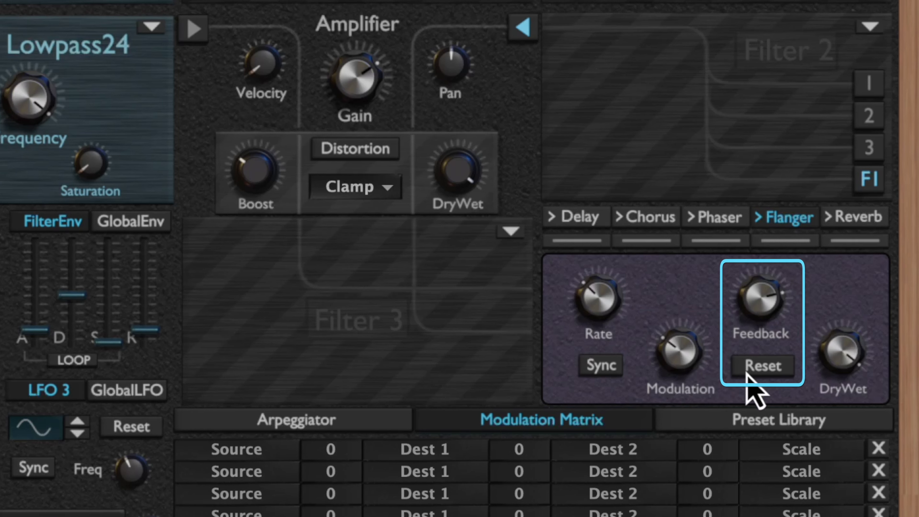
{"action": "mouse_move", "coordinate": [847, 357]}
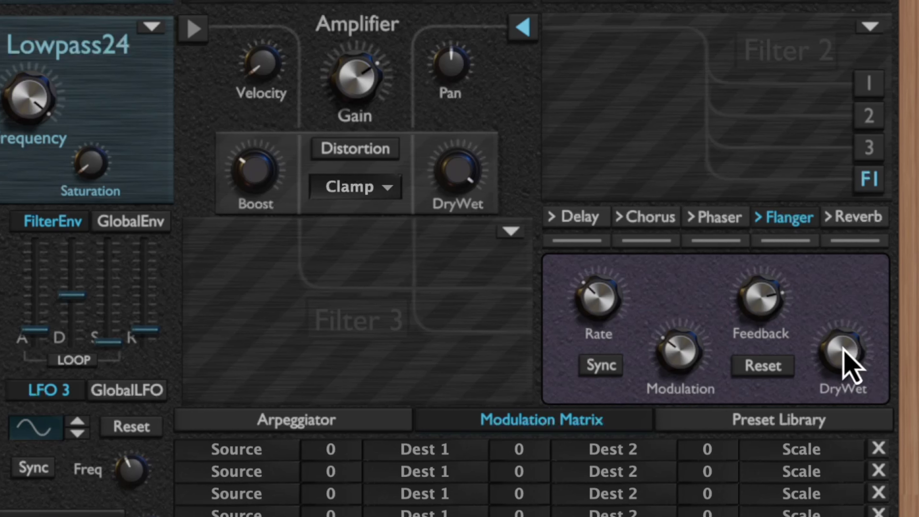
{"action": "left_click", "coordinate": [854, 216]}
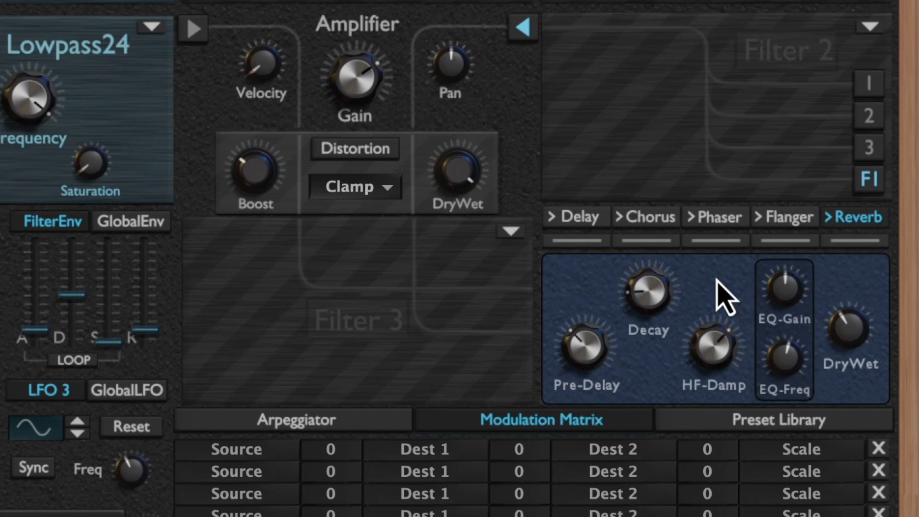
{"action": "mouse_move", "coordinate": [609, 367]}
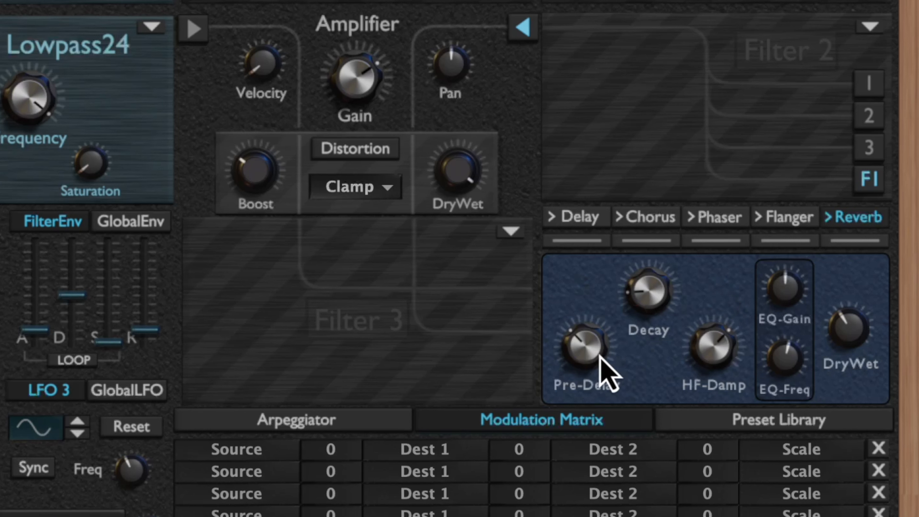
- Show the reverb panel with its Pre-Delay, Decay, HF-Damp, EQ and DryWet controls
{"action": "left_click", "coordinate": [585, 352]}
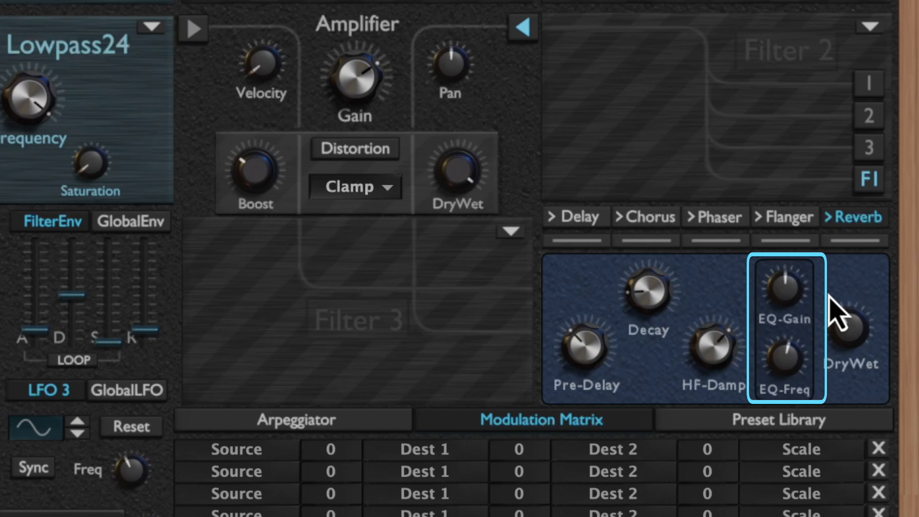
{"action": "mouse_move", "coordinate": [797, 302]}
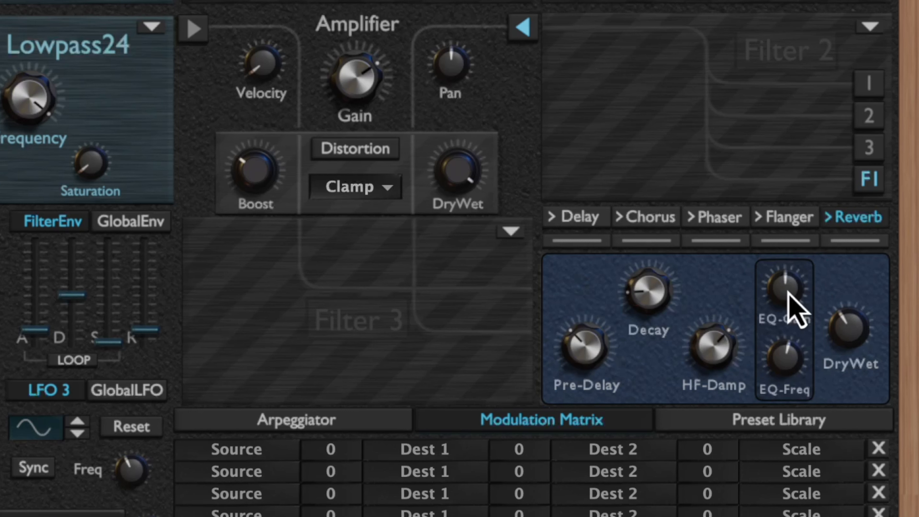
{"action": "mouse_move", "coordinate": [797, 381]}
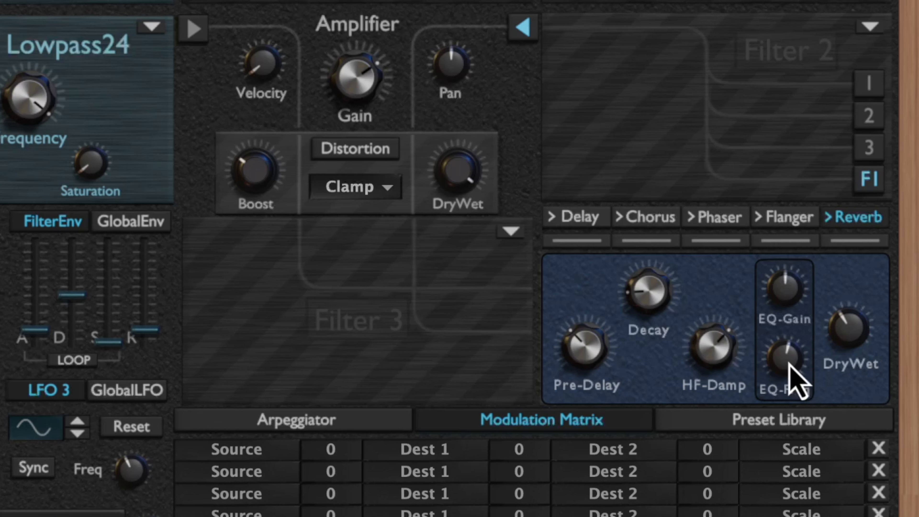
{"action": "mouse_move", "coordinate": [795, 302]}
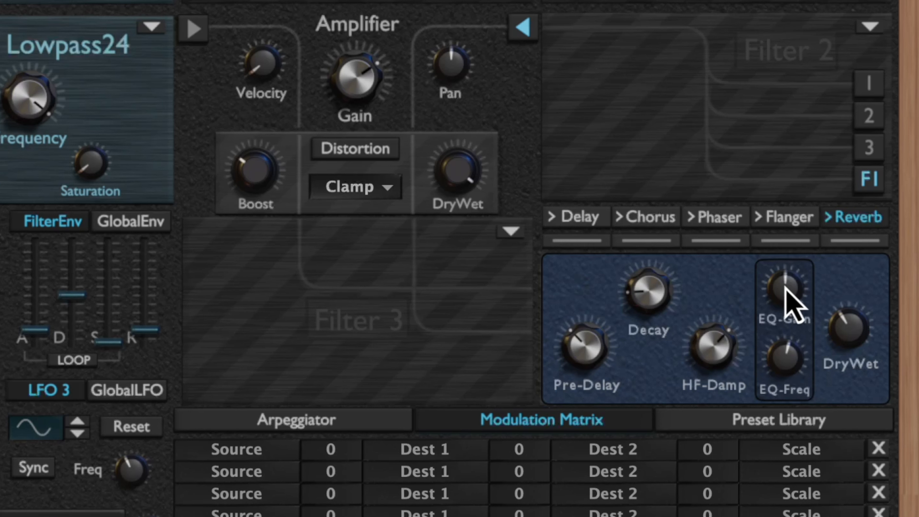
{"action": "mouse_move", "coordinate": [812, 331]}
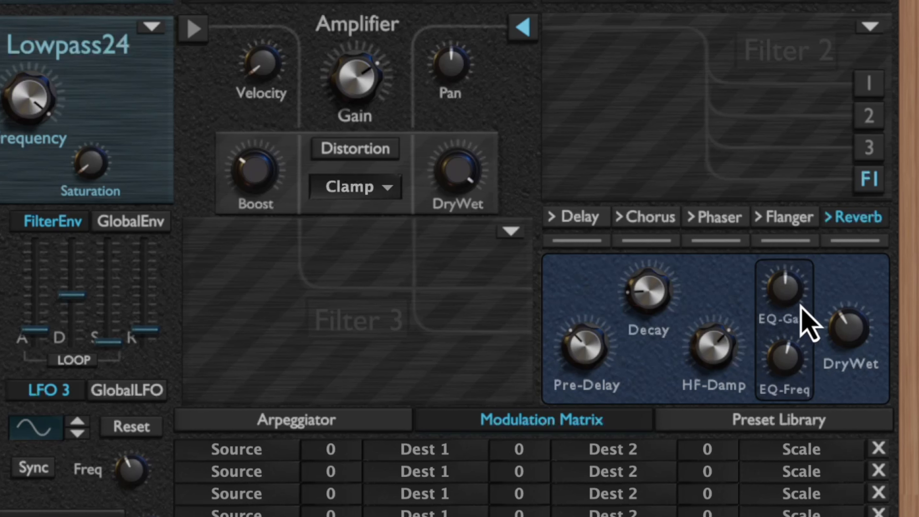
{"action": "mouse_move", "coordinate": [789, 298]}
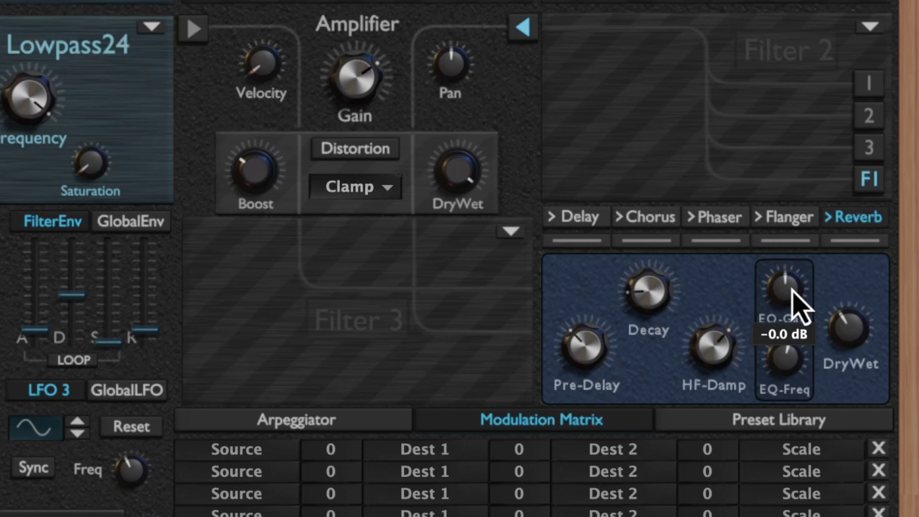
{"action": "mouse_move", "coordinate": [794, 310]}
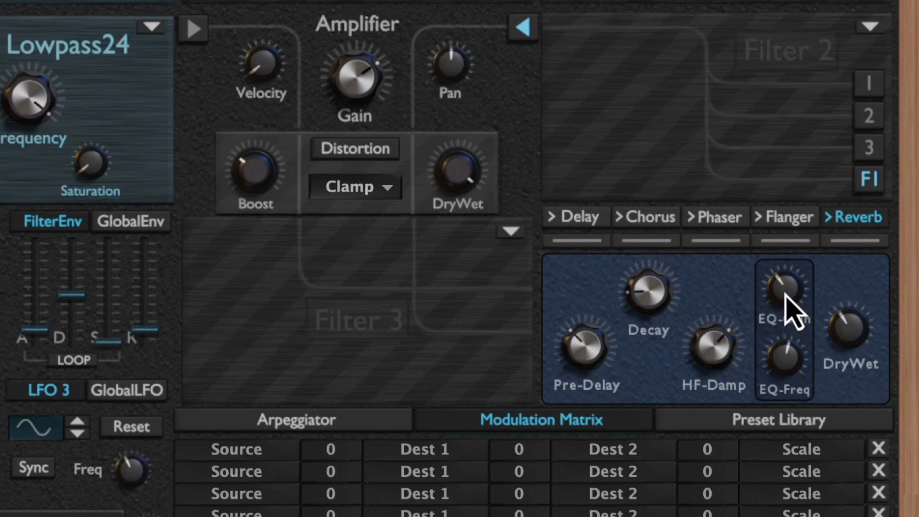
{"action": "mouse_move", "coordinate": [794, 317]}
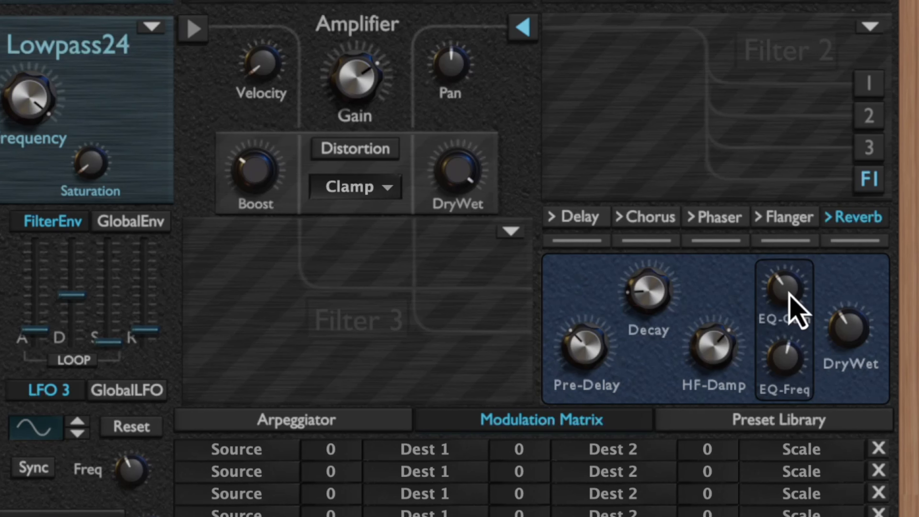
{"action": "mouse_move", "coordinate": [788, 243]}
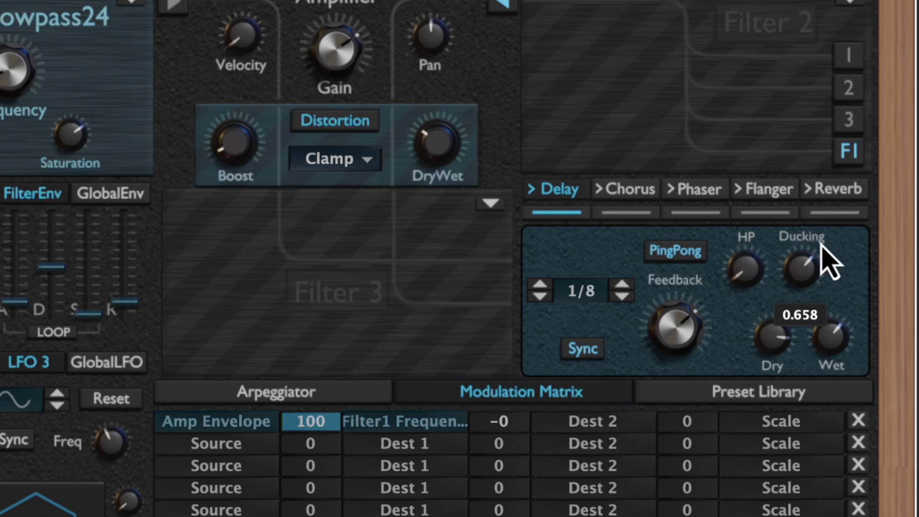
{"action": "mouse_move", "coordinate": [609, 231]}
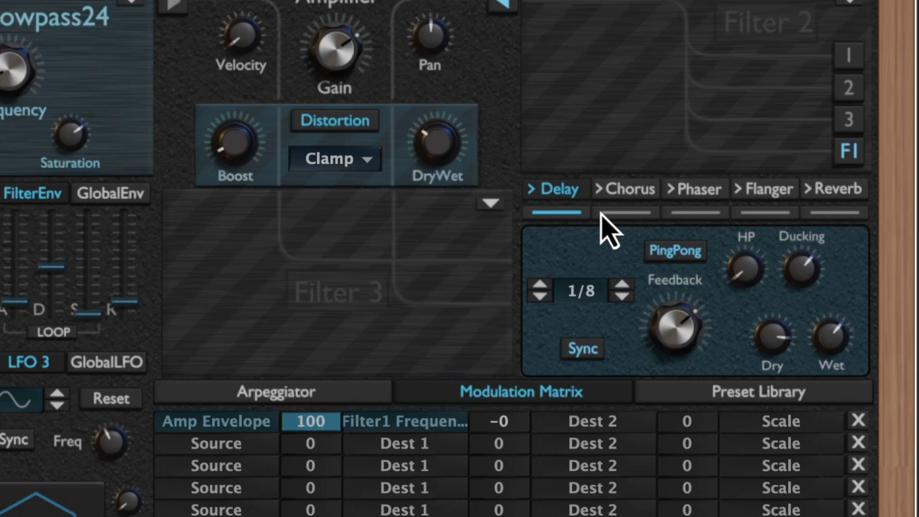
- Show the chorus panel to raise its DryWet mix toward 0.45
{"action": "left_click", "coordinate": [624, 189]}
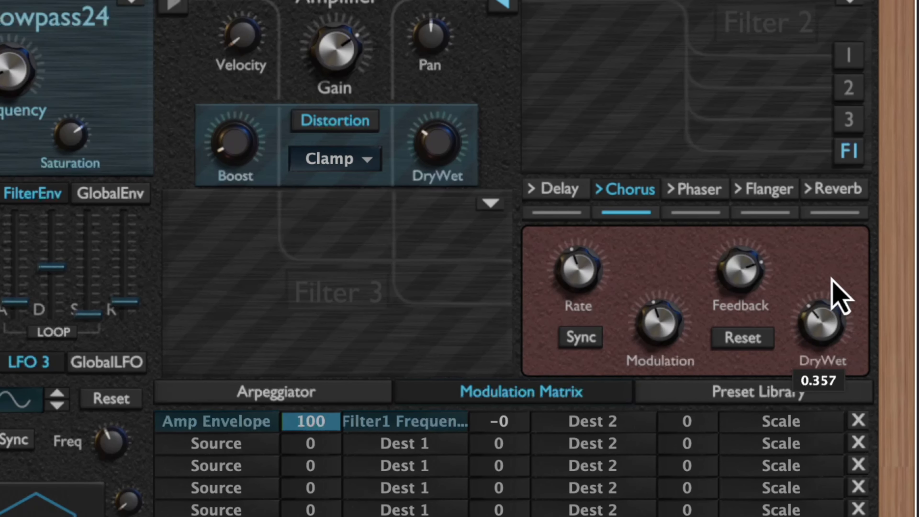
{"action": "mouse_move", "coordinate": [844, 253]}
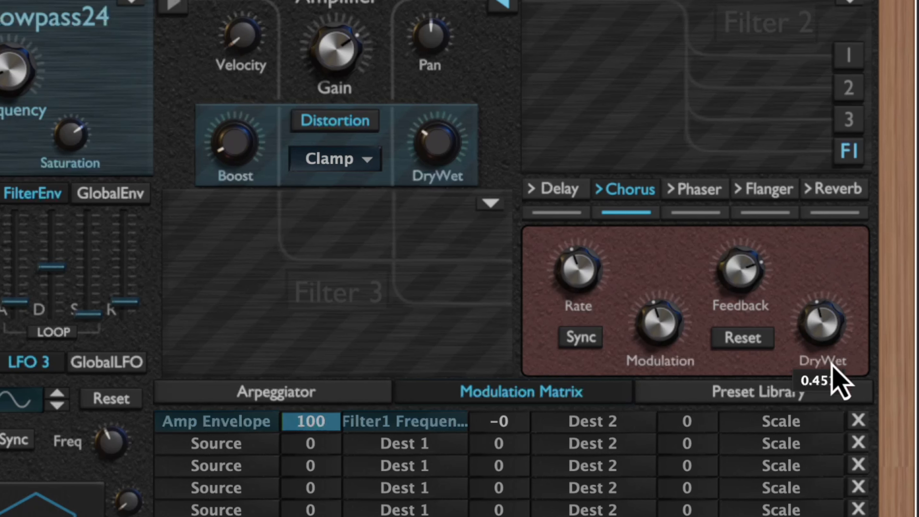
- Show the phaser panel to adjust its Rate, DryWet and Feedback (about 0.552)
{"action": "left_click", "coordinate": [694, 189]}
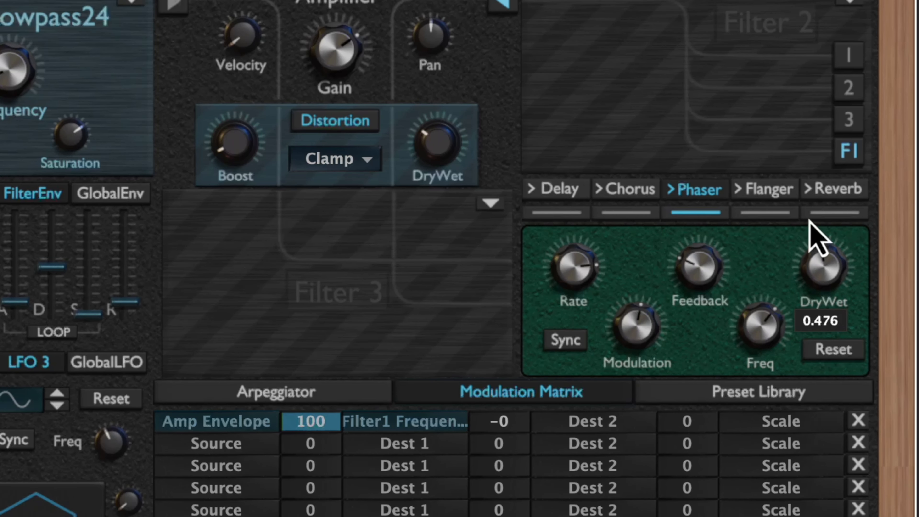
{"action": "mouse_move", "coordinate": [615, 281]}
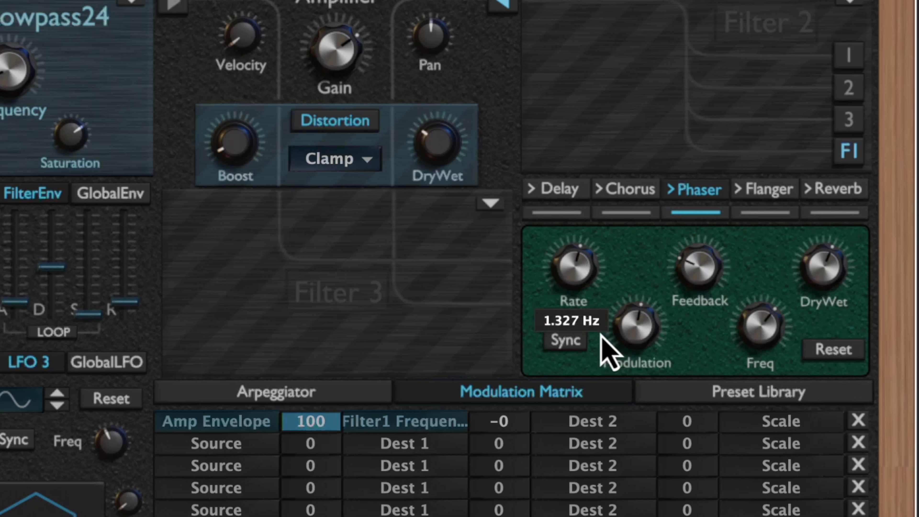
{"action": "mouse_move", "coordinate": [822, 267]}
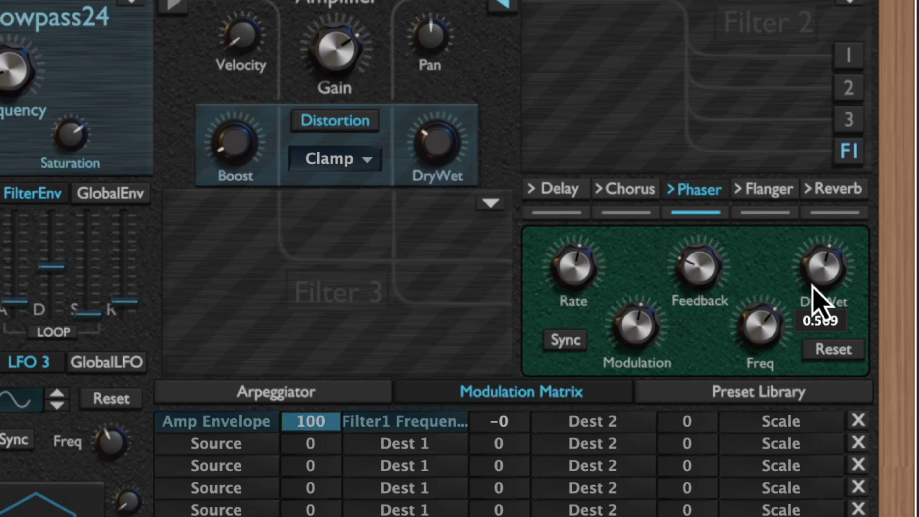
{"action": "mouse_move", "coordinate": [706, 264]}
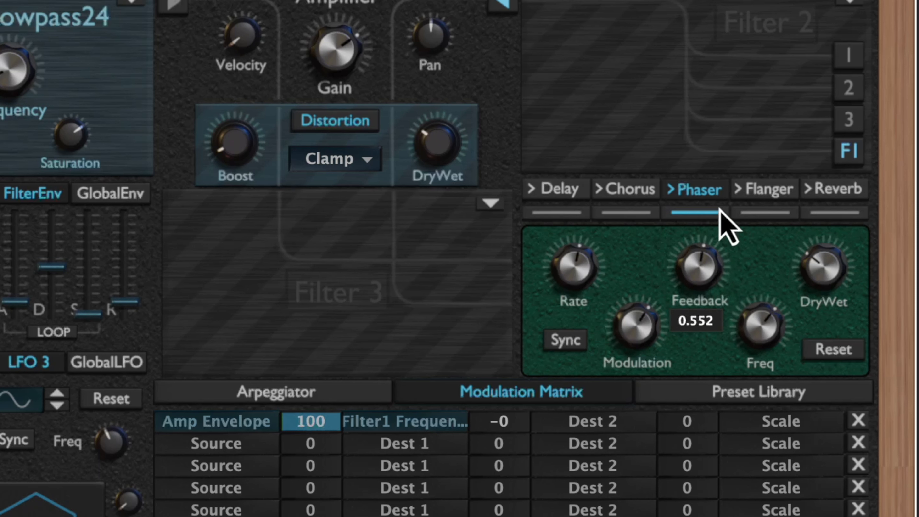
- Show the flanger panel to set its Modulation depth near 0.399
{"action": "left_click", "coordinate": [764, 189]}
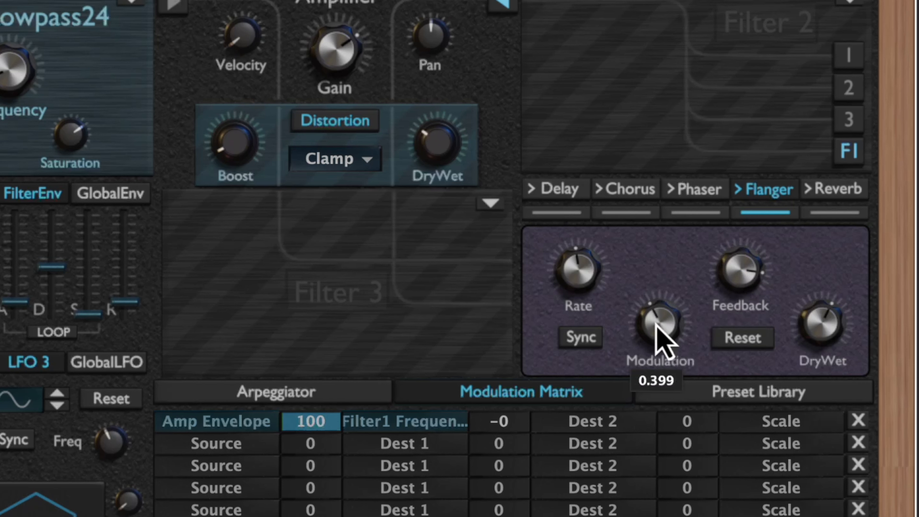
{"action": "mouse_move", "coordinate": [765, 352]}
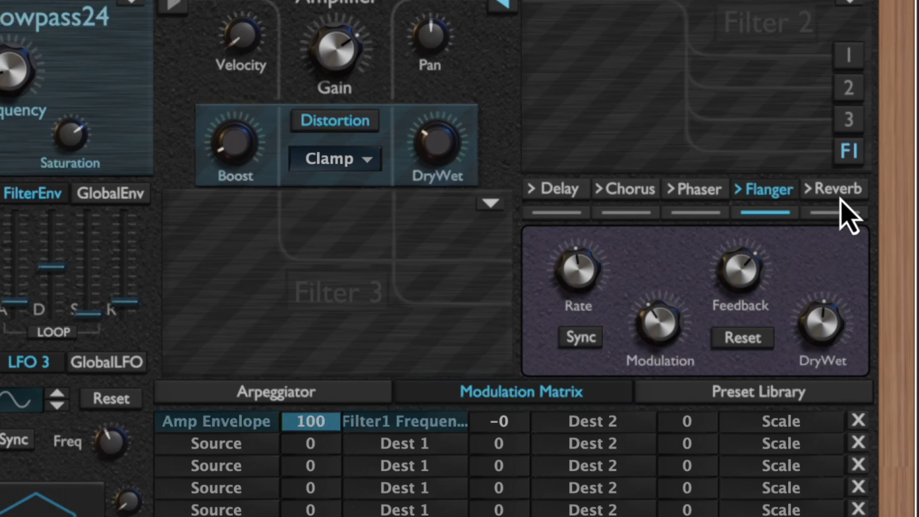
- Show the reverb panel to set Decay around 2.48 s and adjust DryWet
{"action": "left_click", "coordinate": [832, 188]}
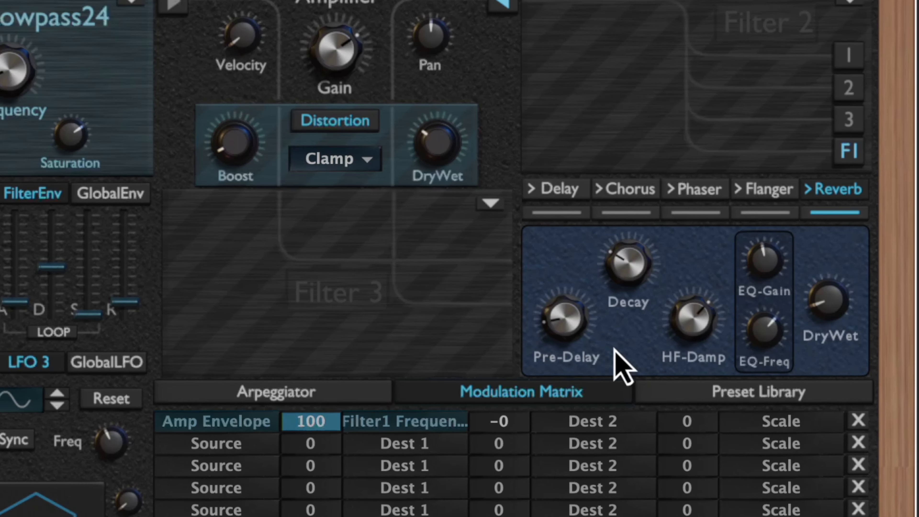
{"action": "mouse_move", "coordinate": [827, 328]}
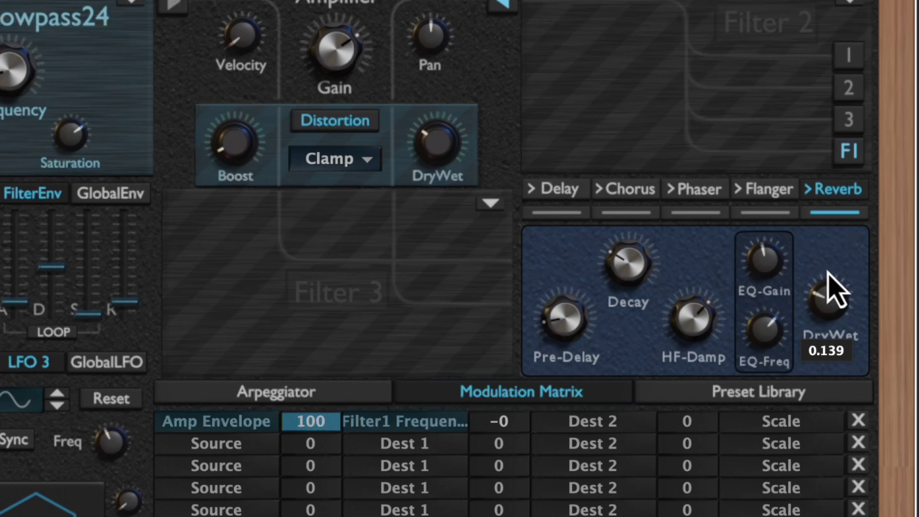
{"action": "mouse_move", "coordinate": [733, 281]}
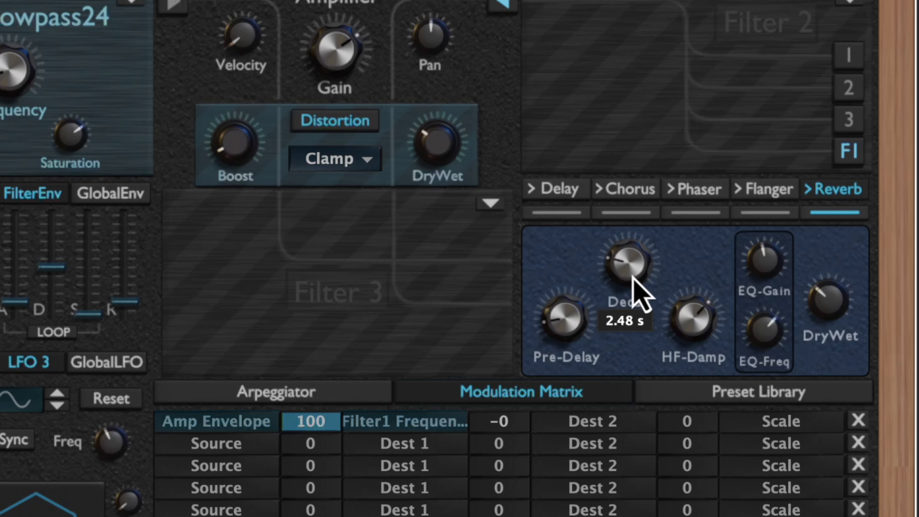
{"action": "mouse_move", "coordinate": [846, 275]}
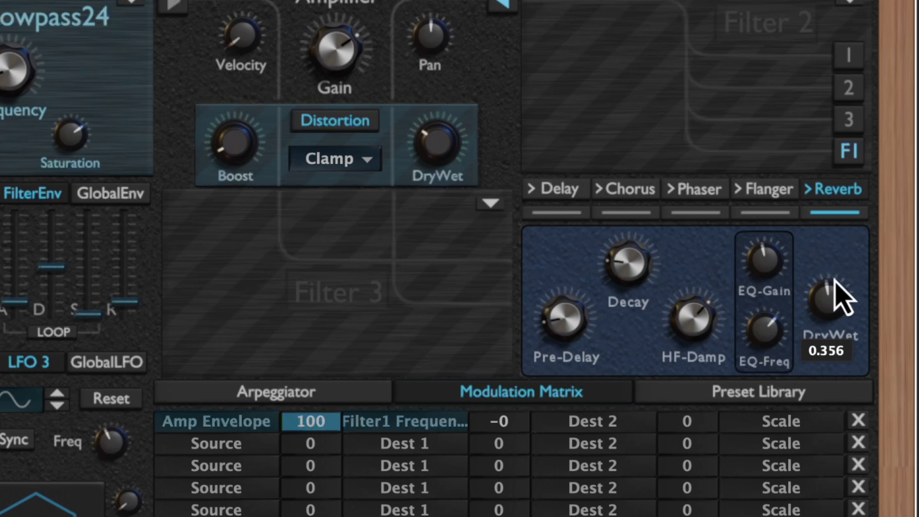
{"action": "mouse_move", "coordinate": [829, 305]}
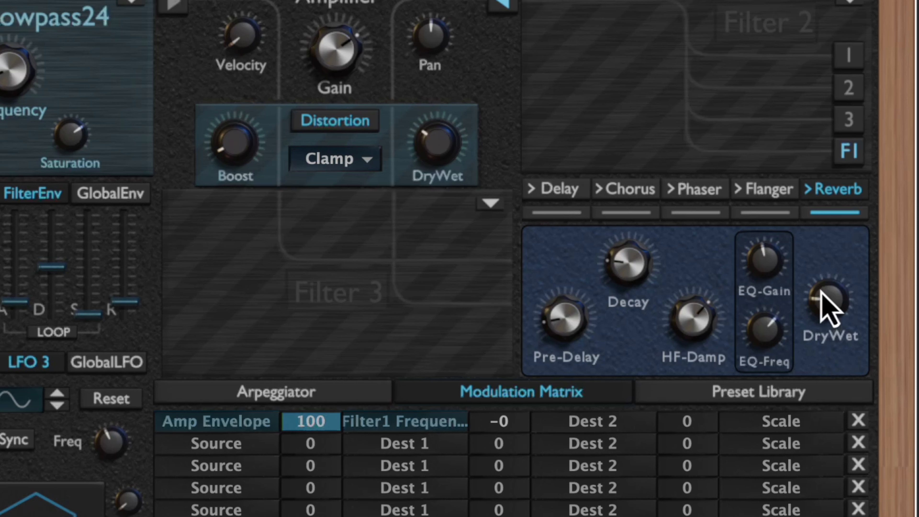
{"action": "mouse_move", "coordinate": [578, 219]}
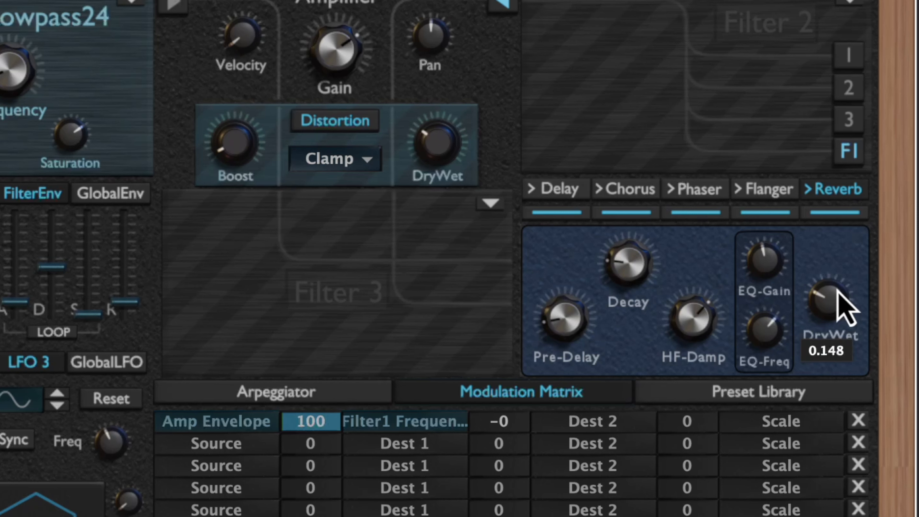
{"action": "mouse_move", "coordinate": [23, 94]}
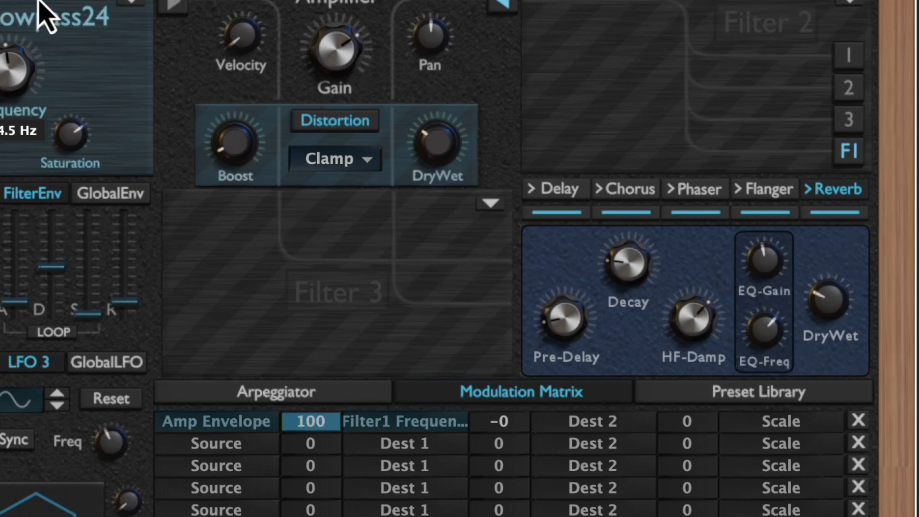
{"action": "mouse_move", "coordinate": [551, 214]}
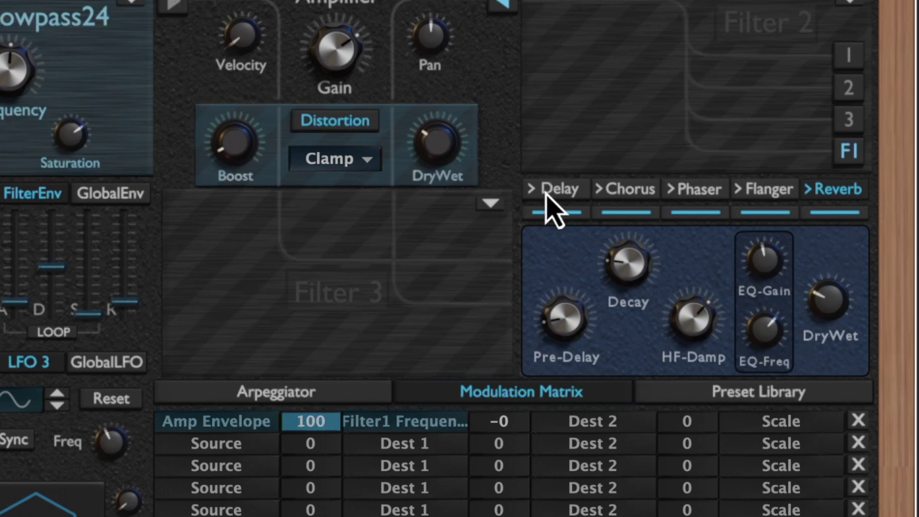
- Set delay Feedback to about 0.545 between visits, ending back on the reverb panel
{"action": "left_click", "coordinate": [554, 189]}
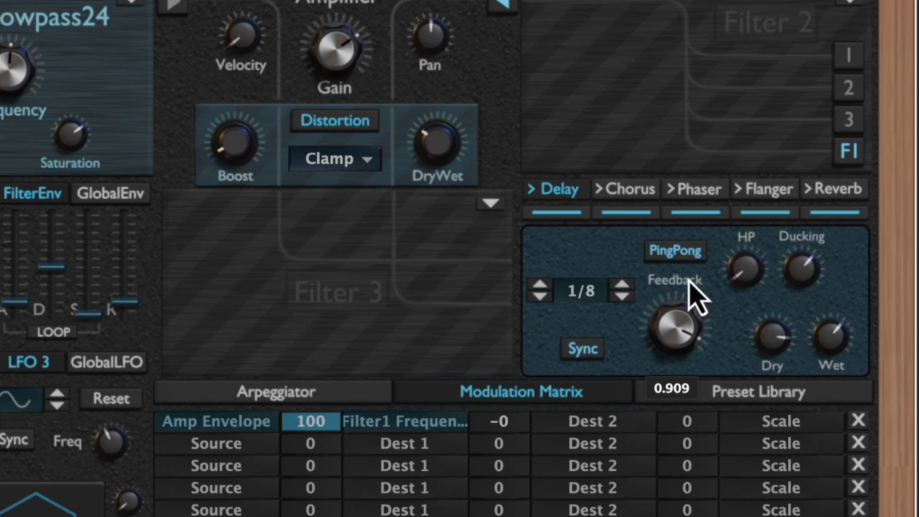
{"action": "left_click", "coordinate": [833, 188]}
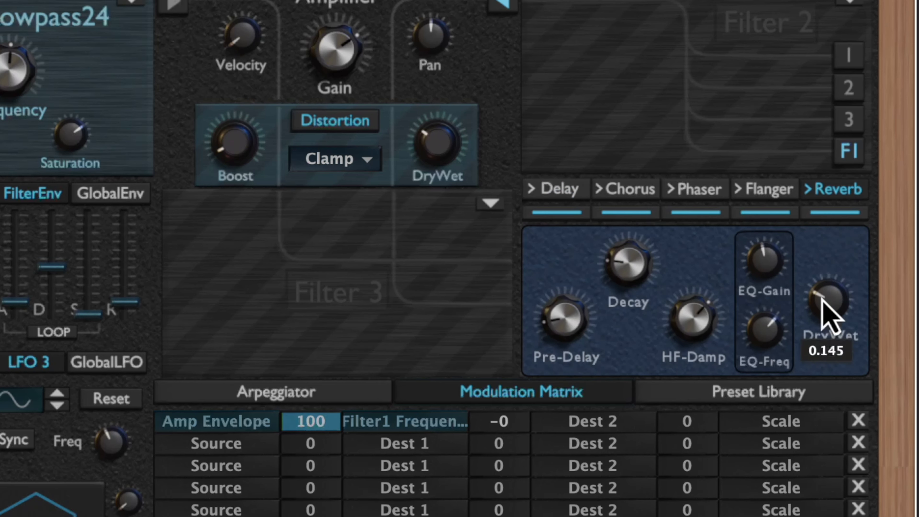
{"action": "mouse_move", "coordinate": [823, 148]}
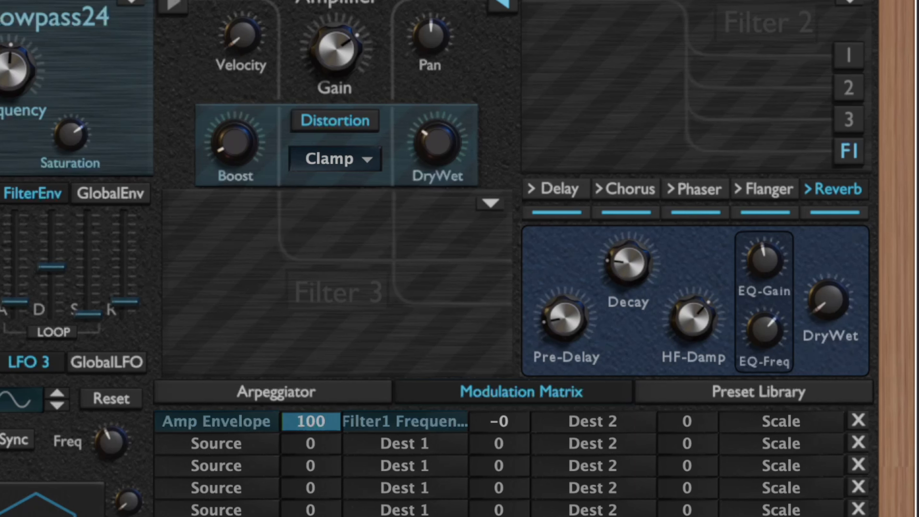
{"action": "left_click", "coordinate": [553, 189]}
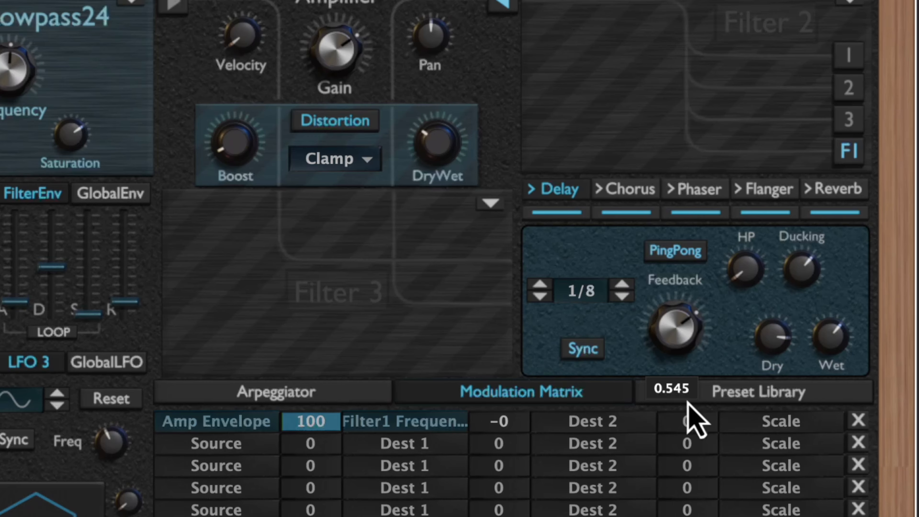
{"action": "left_click", "coordinate": [833, 189]}
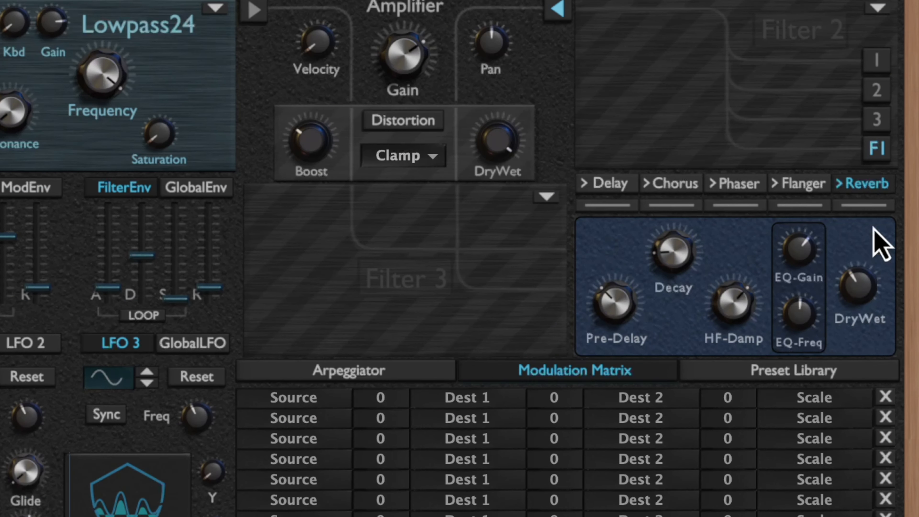